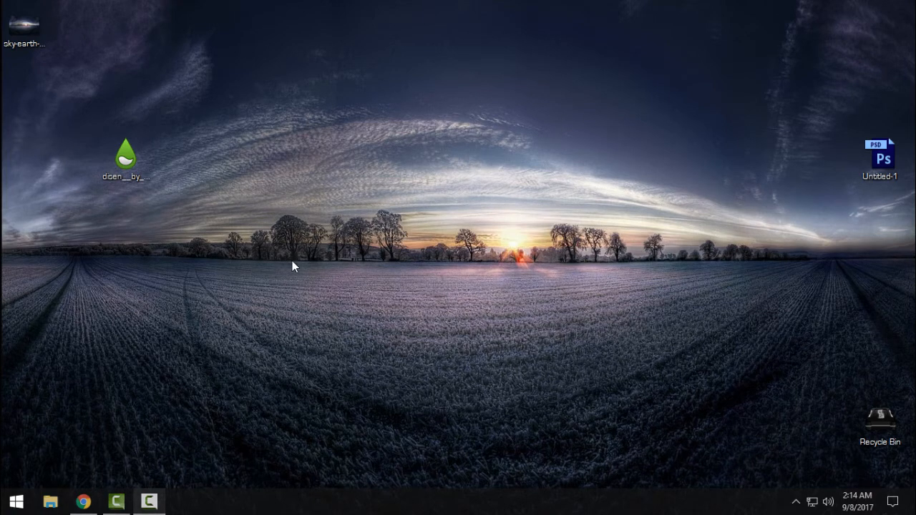
pyautogui.moveTo(459, 303)
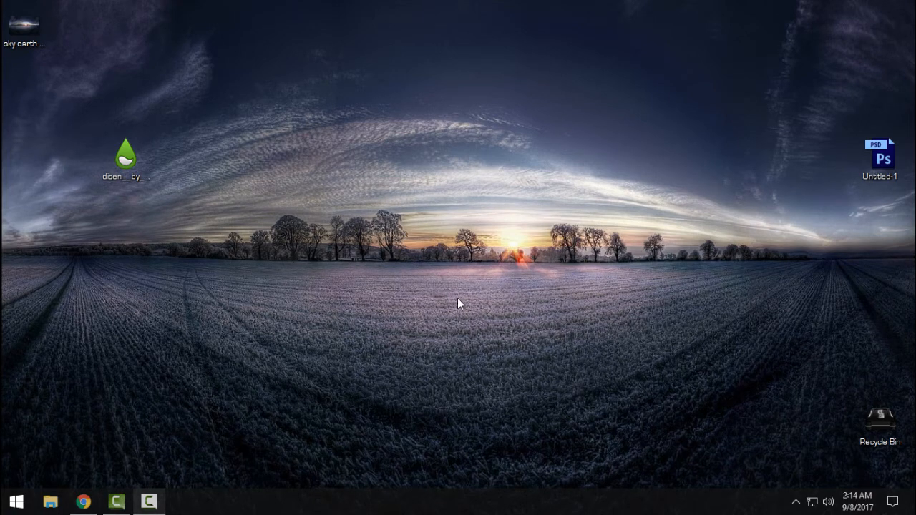
pyautogui.moveTo(339, 242)
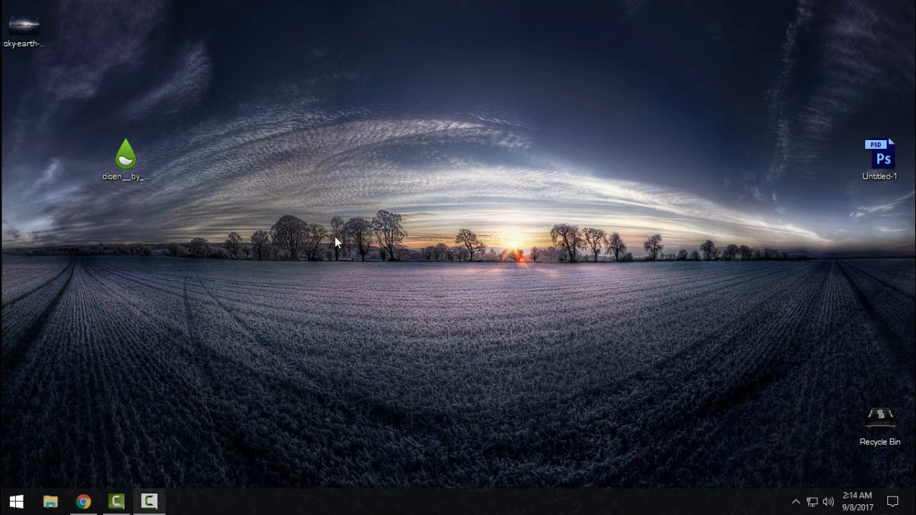
pyautogui.moveTo(91, 505)
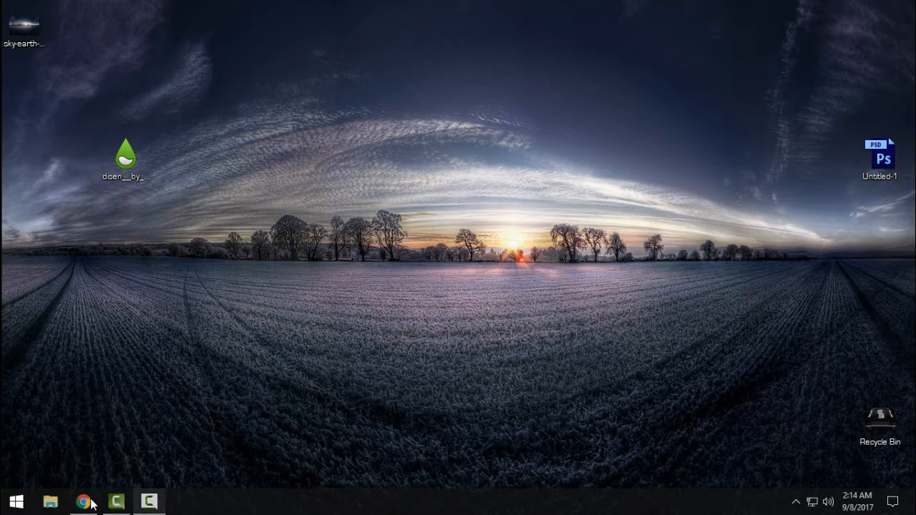
# Show rainmeter.net's Download section in Chrome, then minimize the browser to the desktop
pyautogui.click(83, 501)
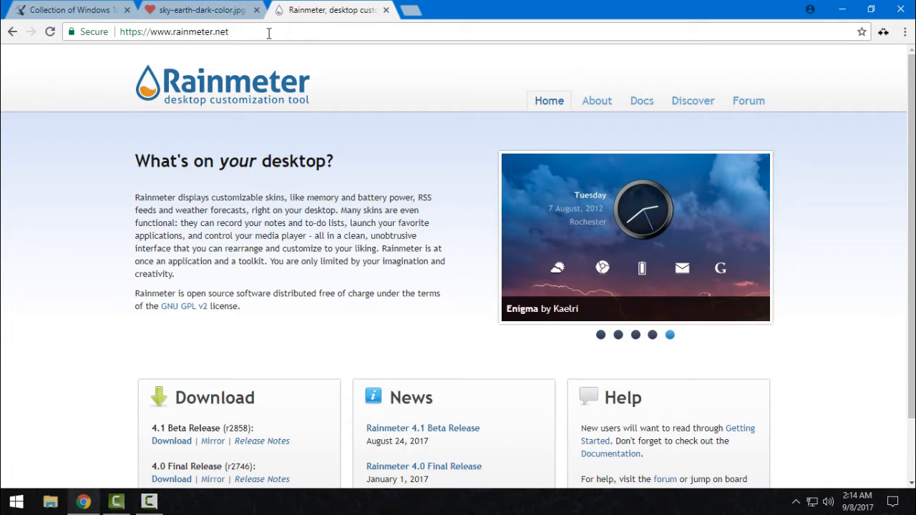
pyautogui.scroll(-3)
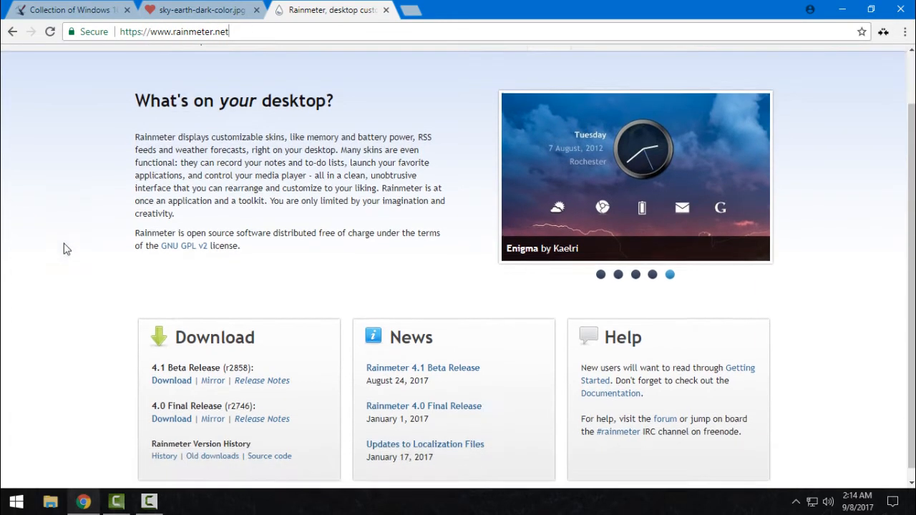
pyautogui.scroll(-3)
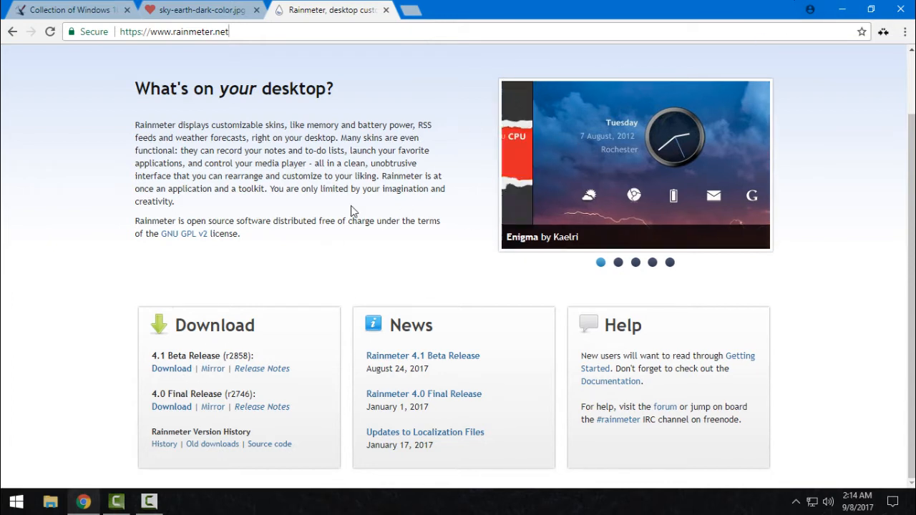
pyautogui.click(200, 9)
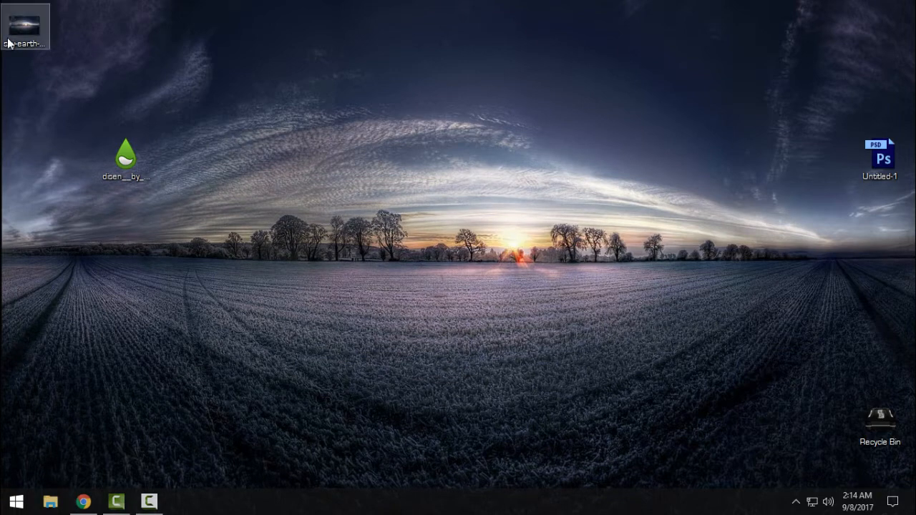
pyautogui.rightClick(429, 258)
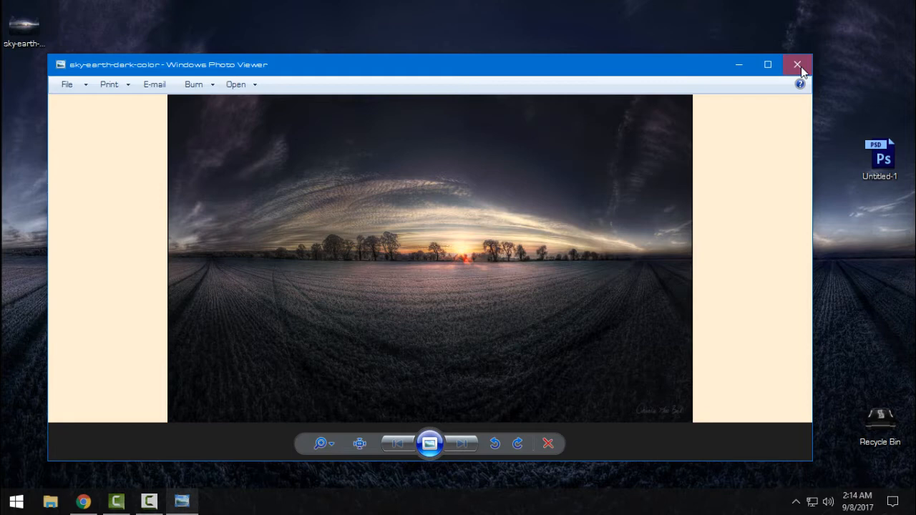
pyautogui.click(796, 65)
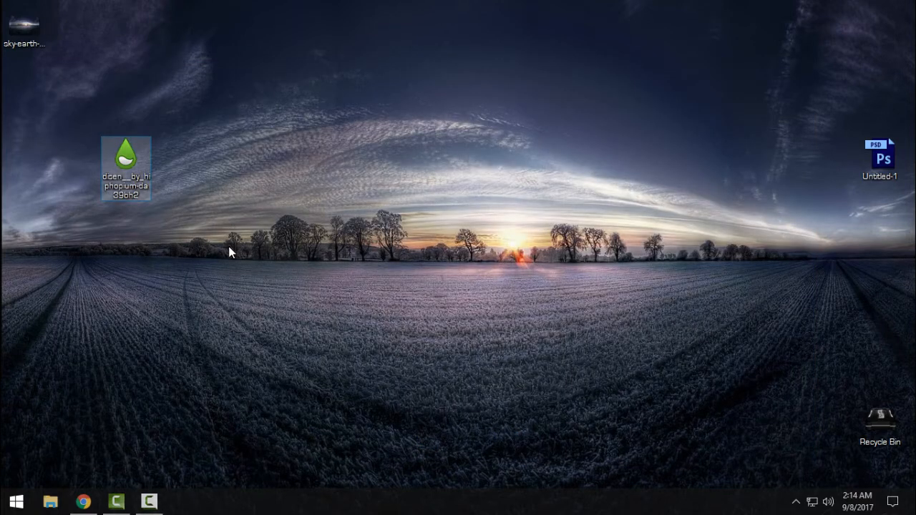
# Install the Disen .rmskin package with its included layout applied
pyautogui.rightClick(126, 165)
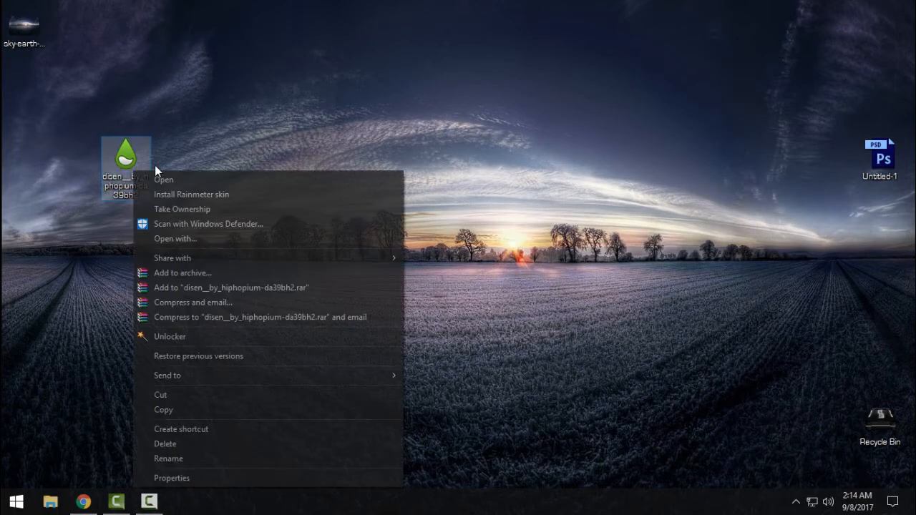
pyautogui.moveTo(178, 141)
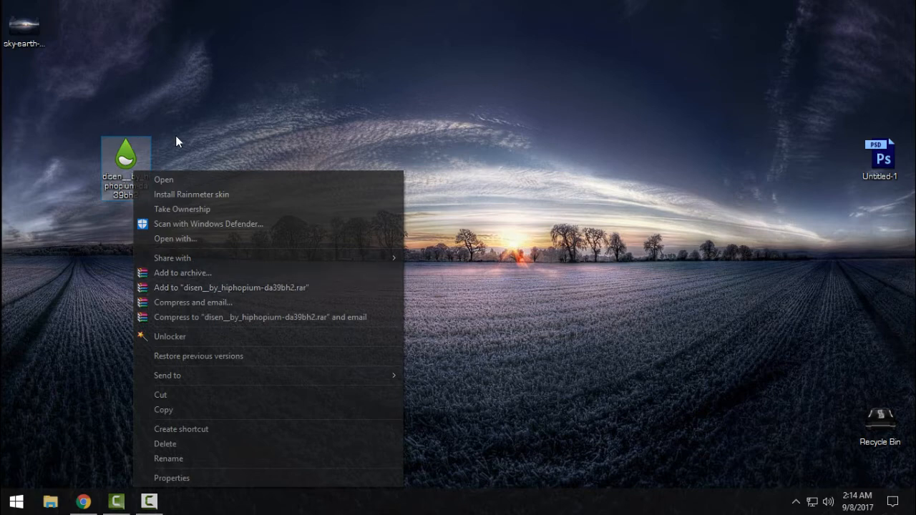
pyautogui.click(191, 194)
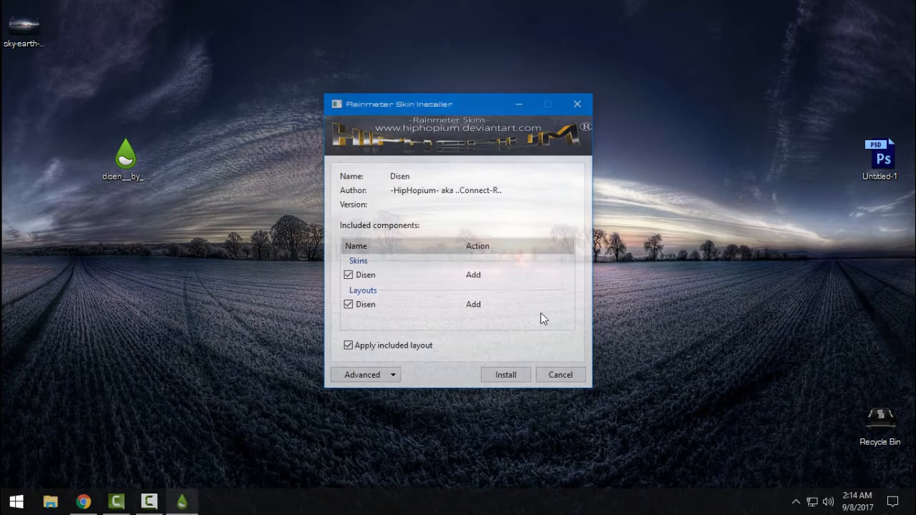
pyautogui.click(504, 375)
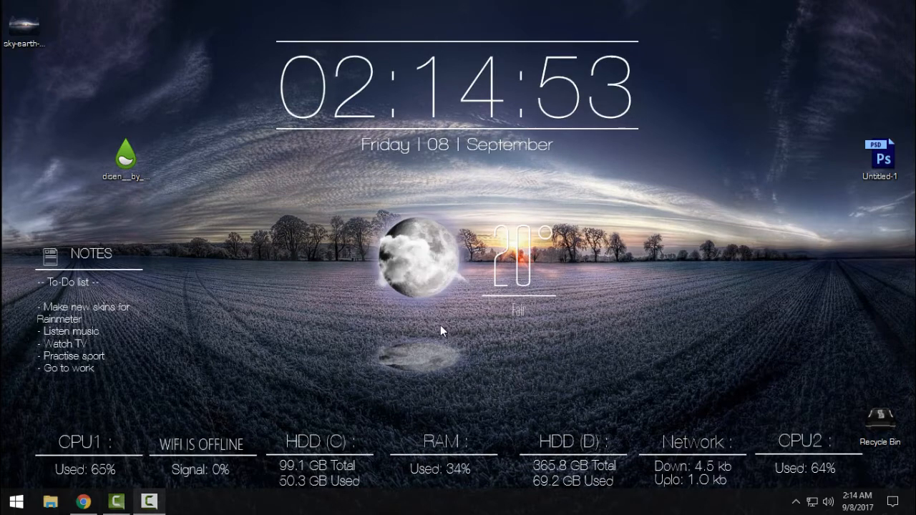
pyautogui.moveTo(237, 245)
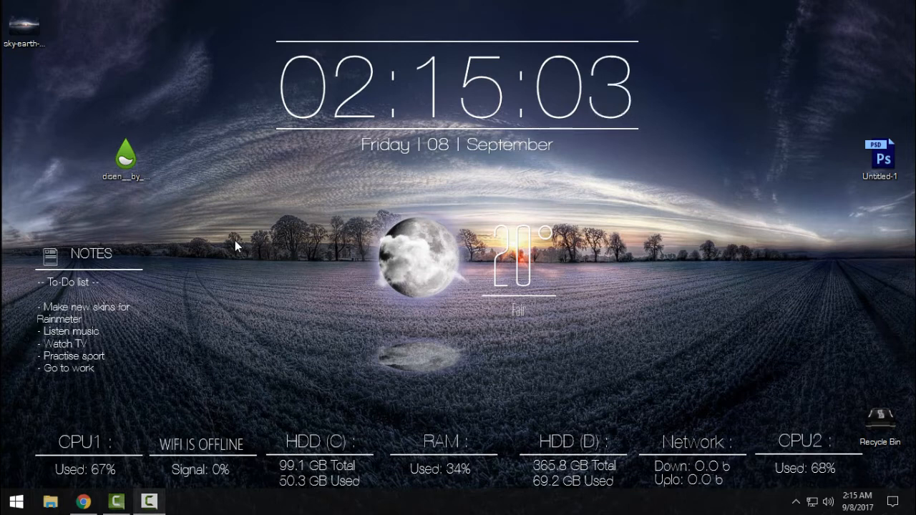
pyautogui.click(126, 156)
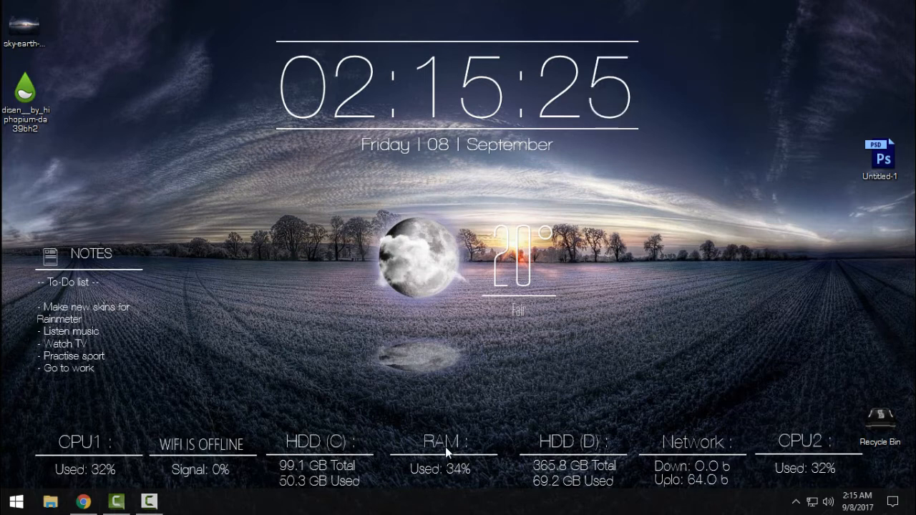
pyautogui.moveTo(644, 446)
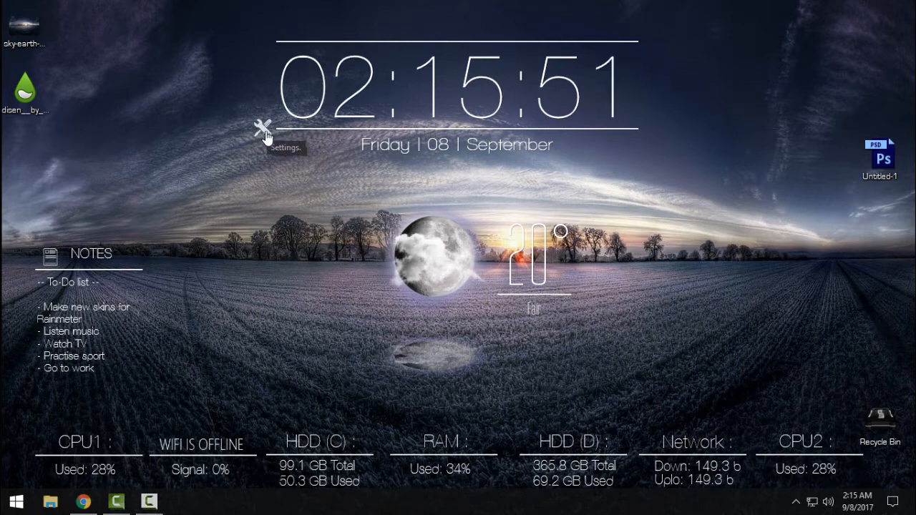
pyautogui.moveTo(436, 115)
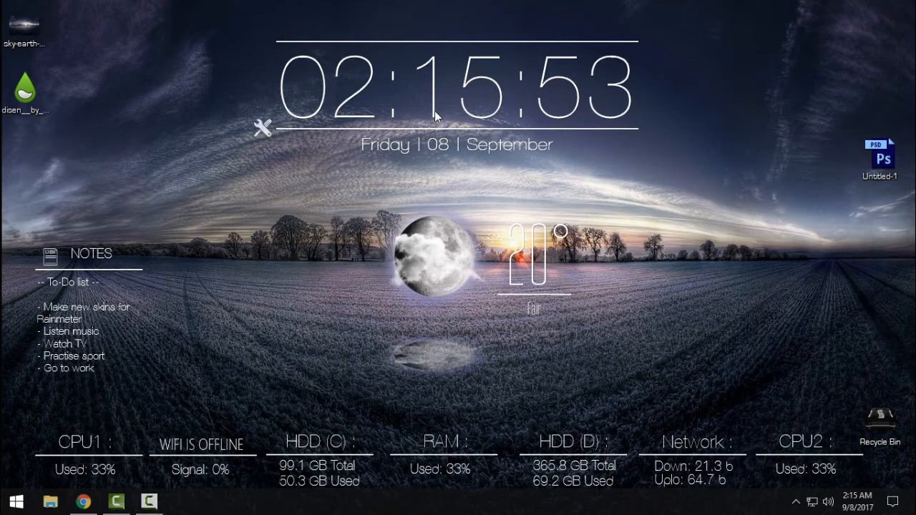
# Switch the Disen clock to 12-hour format and open weather.codes for the location code
pyautogui.click(262, 129)
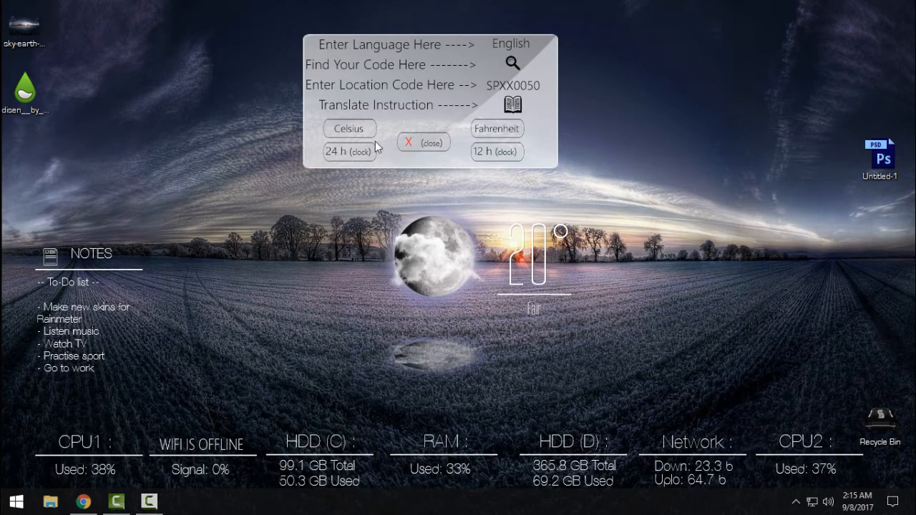
pyautogui.click(423, 141)
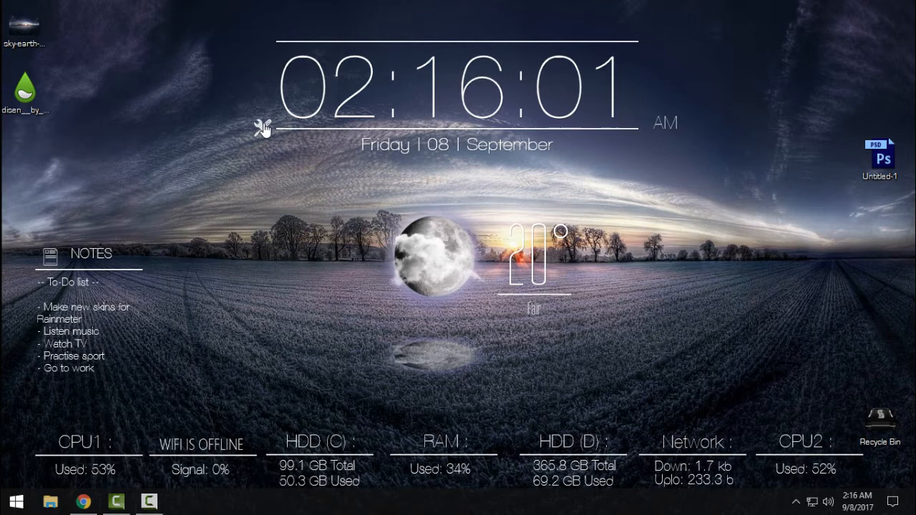
pyautogui.click(259, 127)
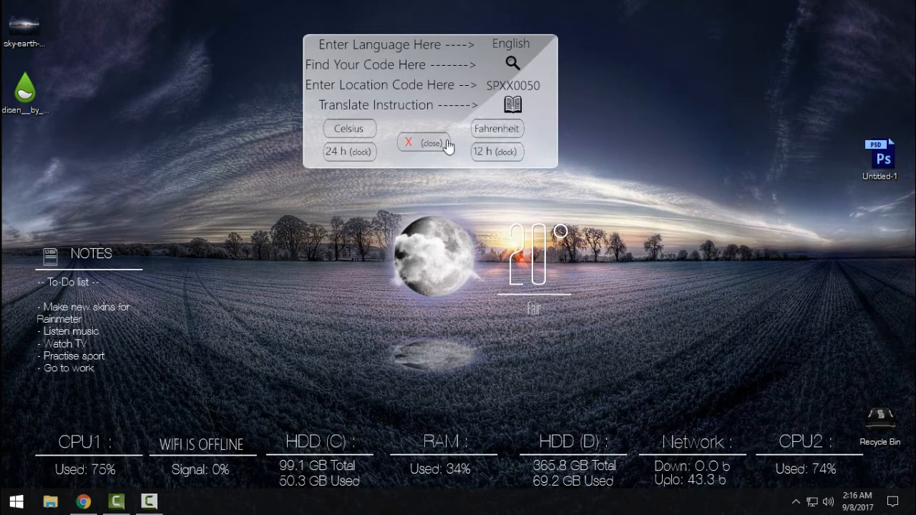
pyautogui.moveTo(350, 91)
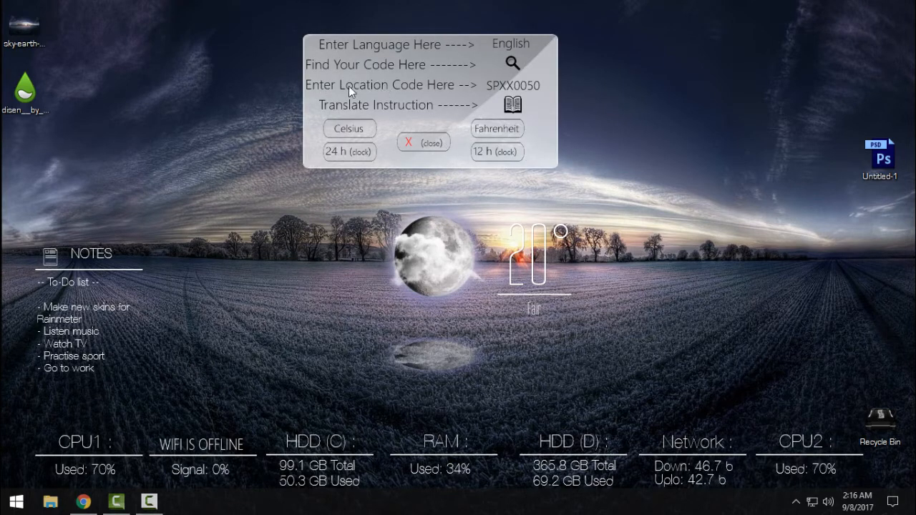
pyautogui.moveTo(512, 64)
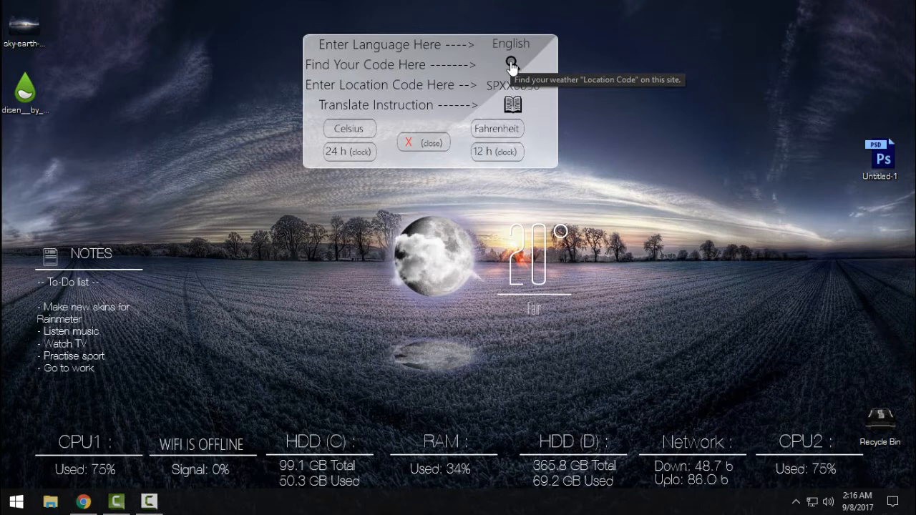
pyautogui.click(511, 64)
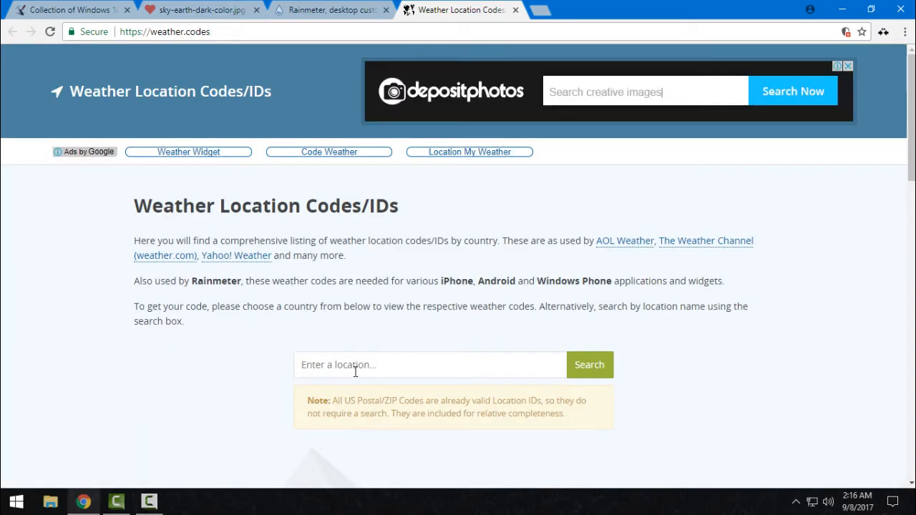
# Search weather.codes for 'banja luka' and copy the BKXX0001 result
pyautogui.write('banja')
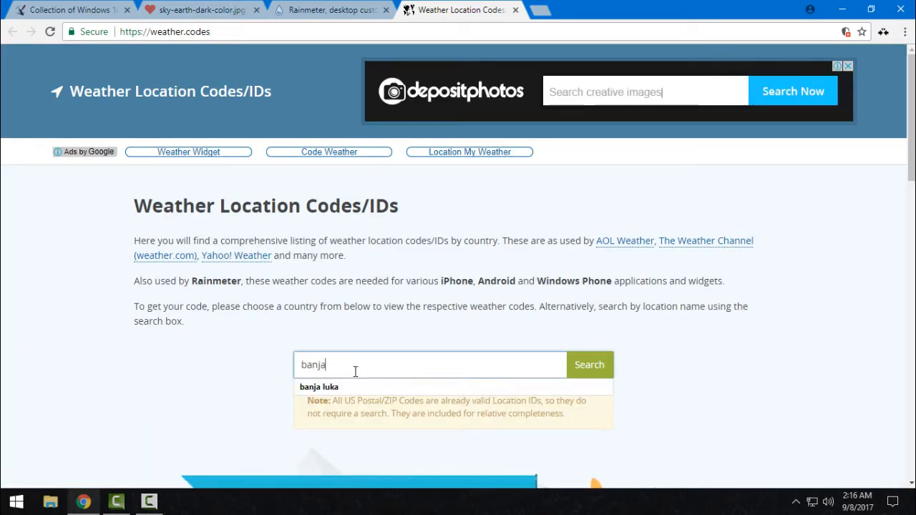
pyautogui.click(320, 387)
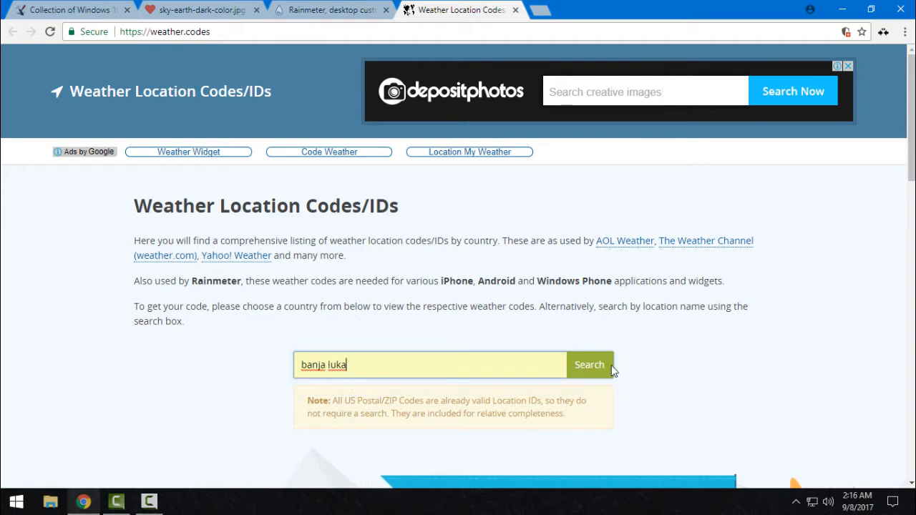
pyautogui.click(589, 364)
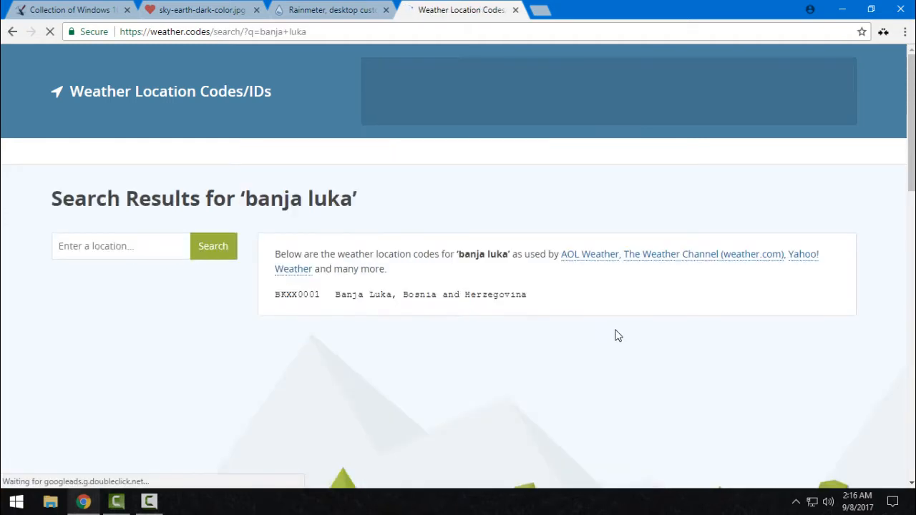
pyautogui.scroll(-3)
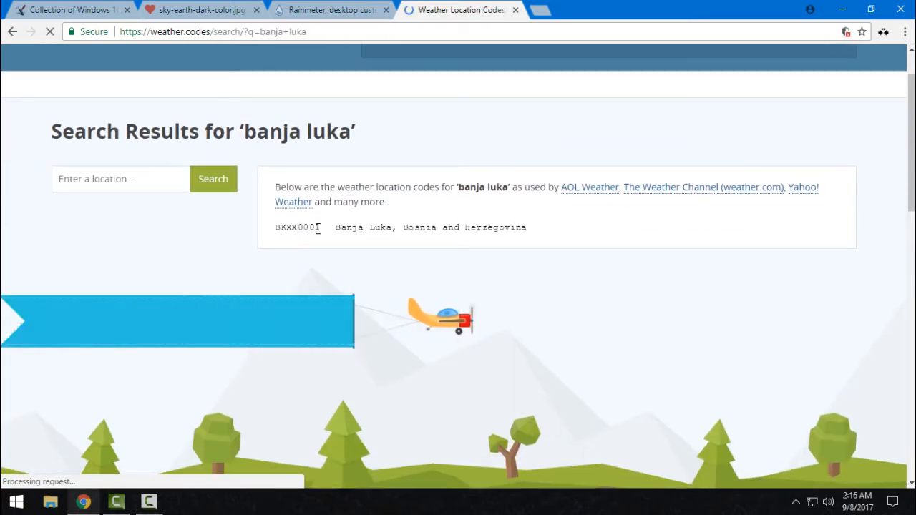
pyautogui.rightClick(297, 226)
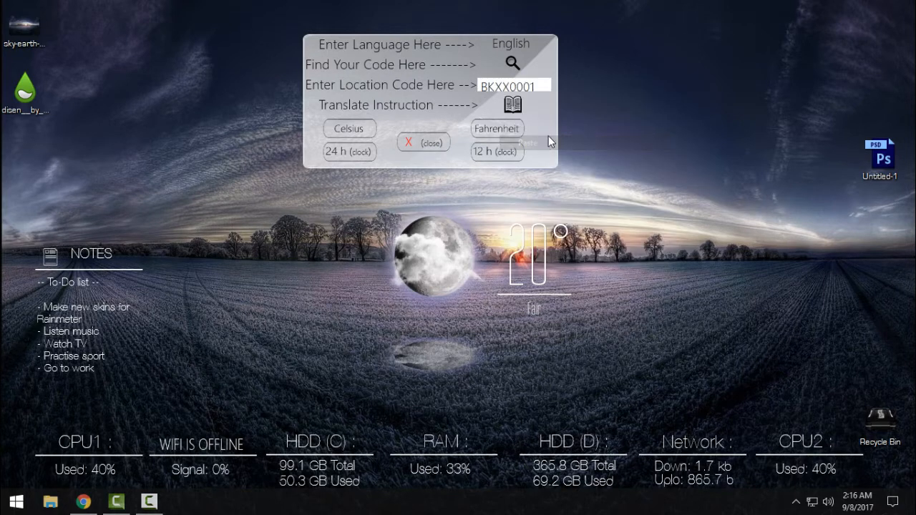
# Apply location code BKXX0001 in the Disen settings, recheck it, and close the panel
pyautogui.click(422, 142)
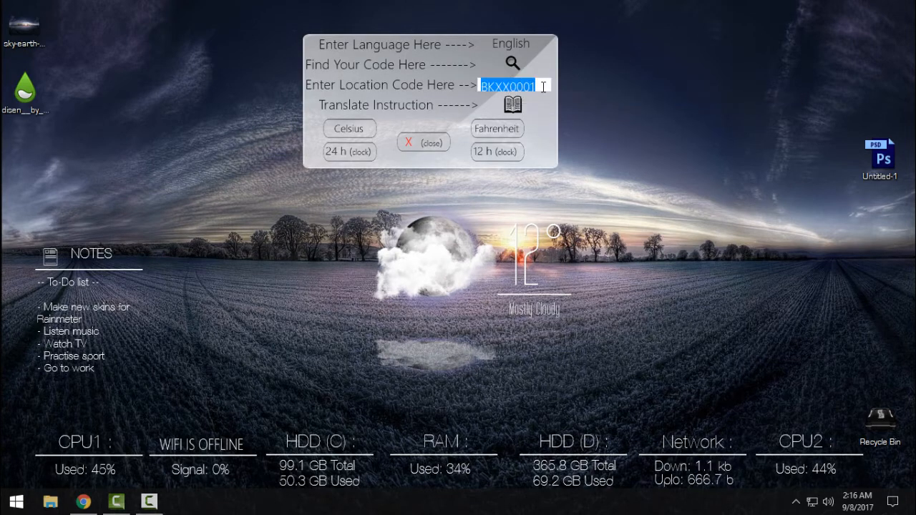
pyautogui.click(423, 142)
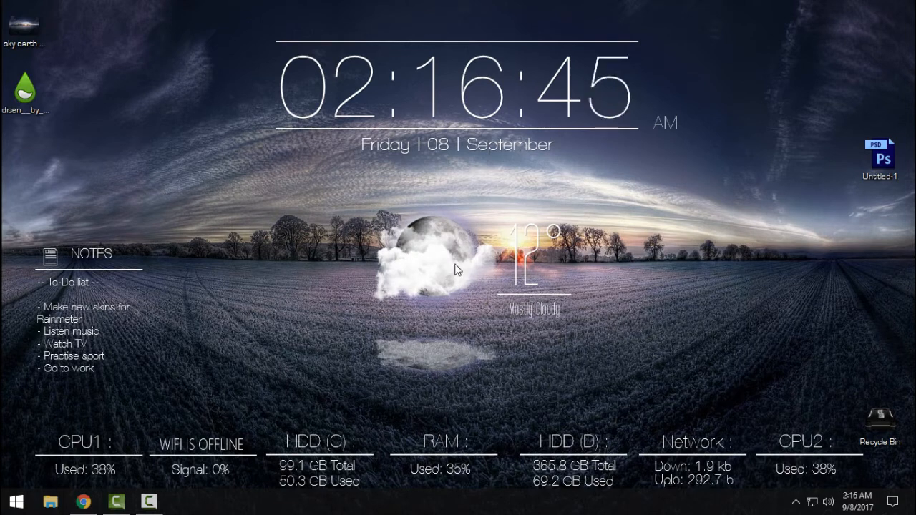
pyautogui.moveTo(450, 272)
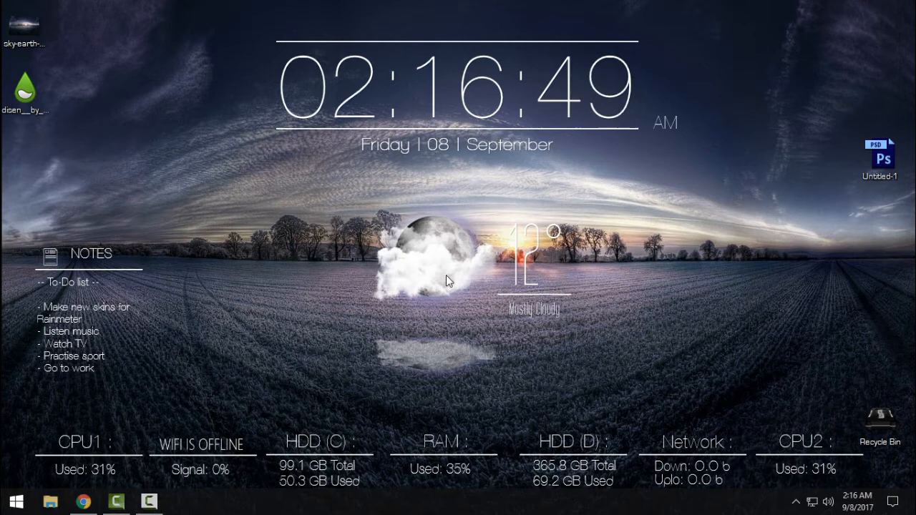
pyautogui.click(268, 136)
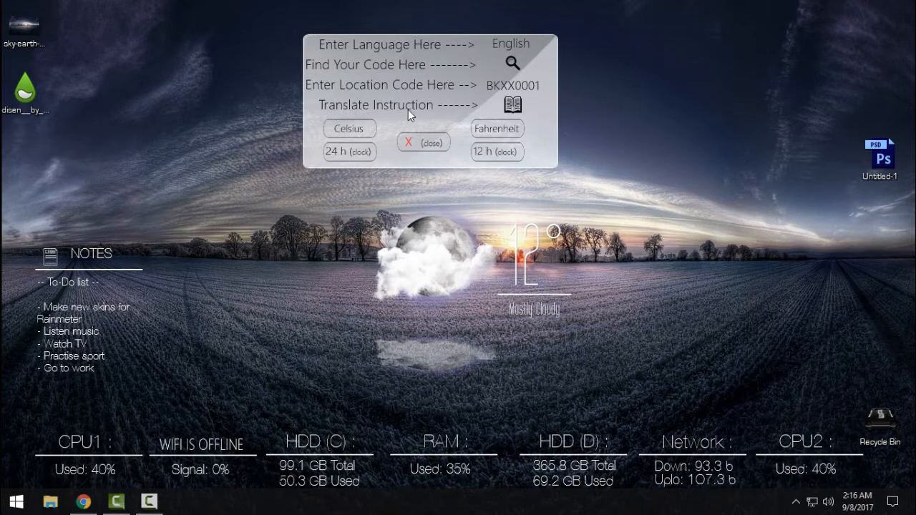
pyautogui.moveTo(512, 104)
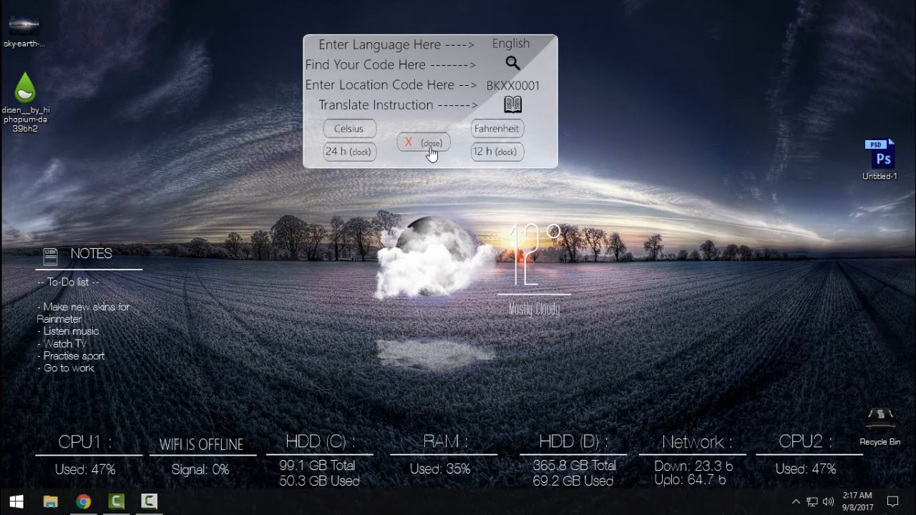
pyautogui.click(423, 142)
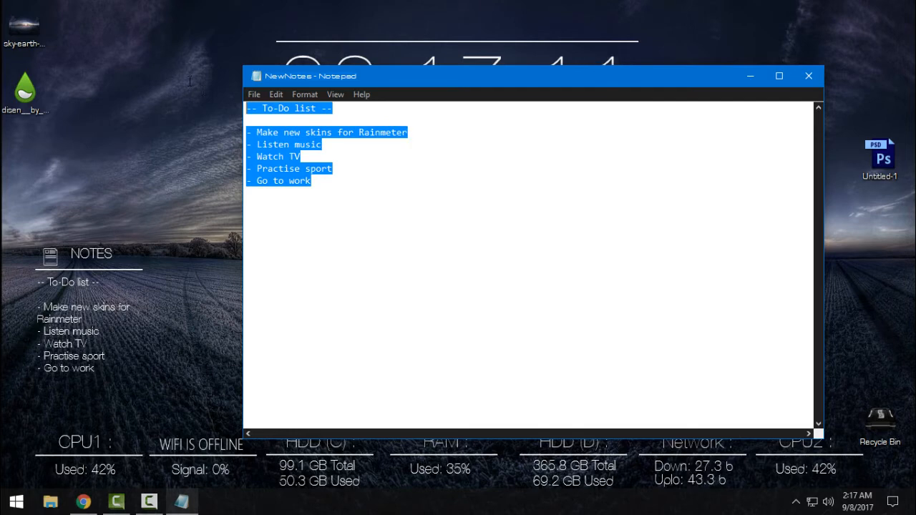
# Deselect the to-do list text and close the NewNotes Notepad window
pyautogui.click(311, 181)
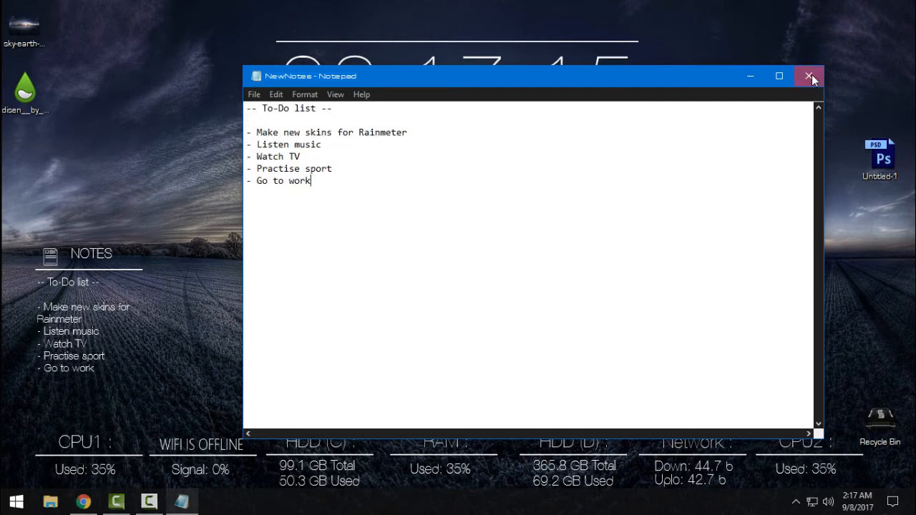
pyautogui.click(809, 76)
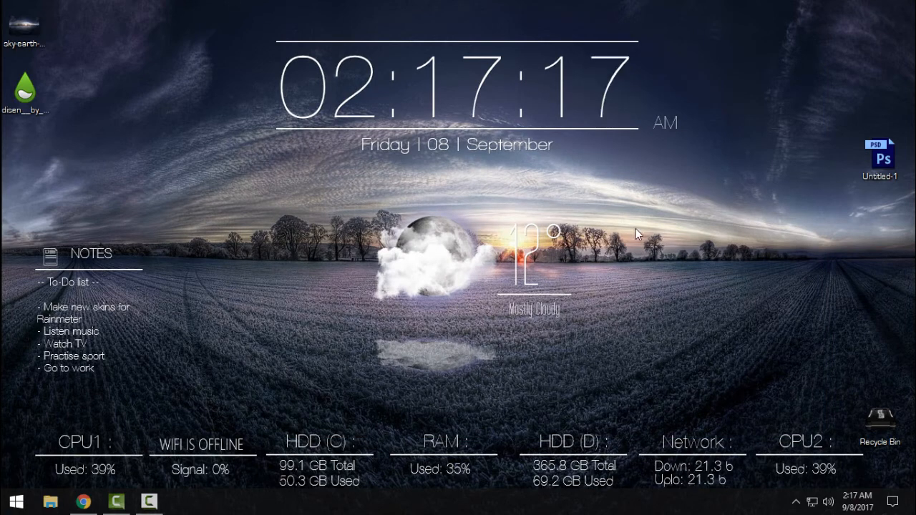
pyautogui.moveTo(719, 239)
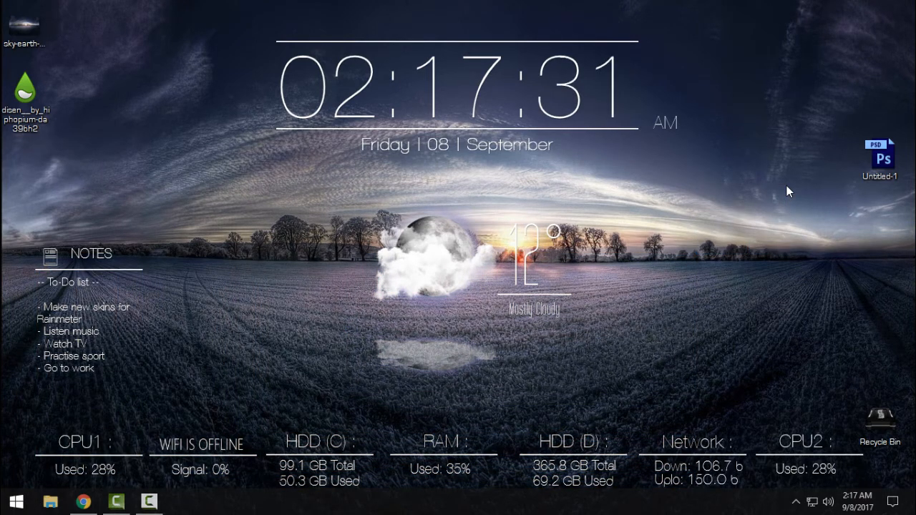
pyautogui.moveTo(412, 390)
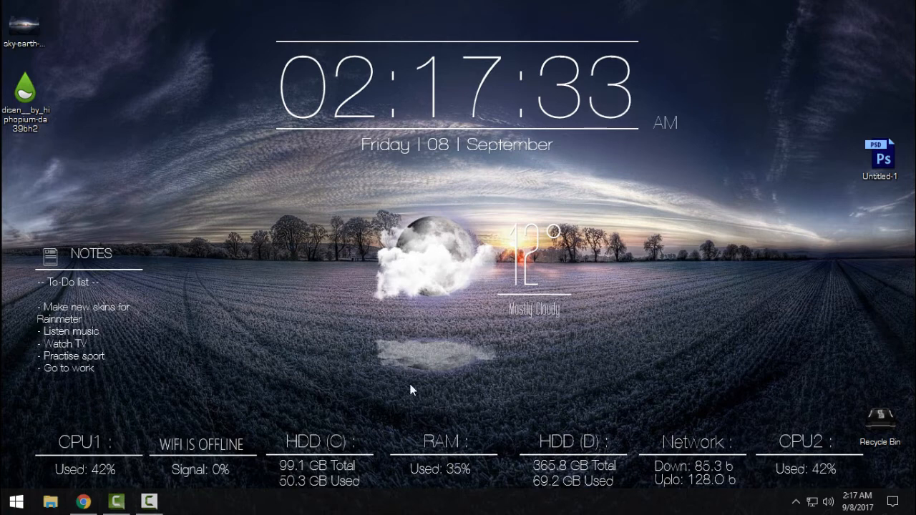
pyautogui.moveTo(392, 279)
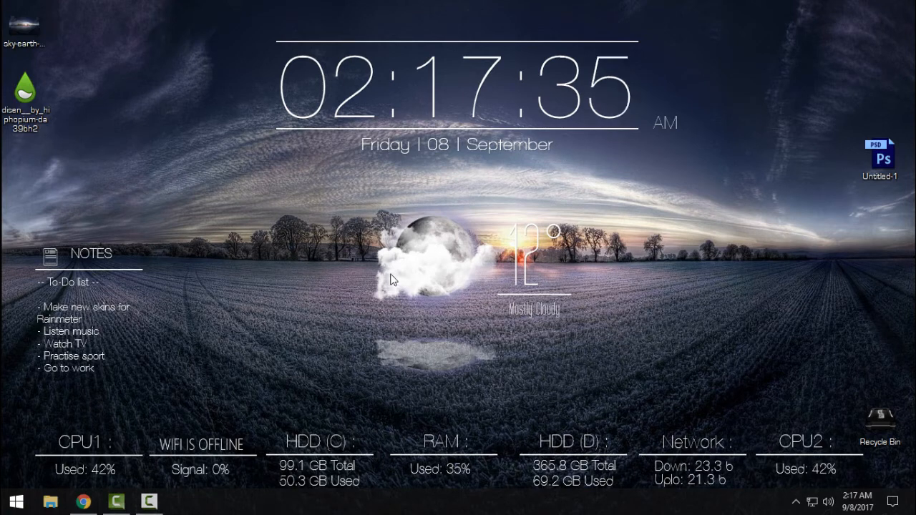